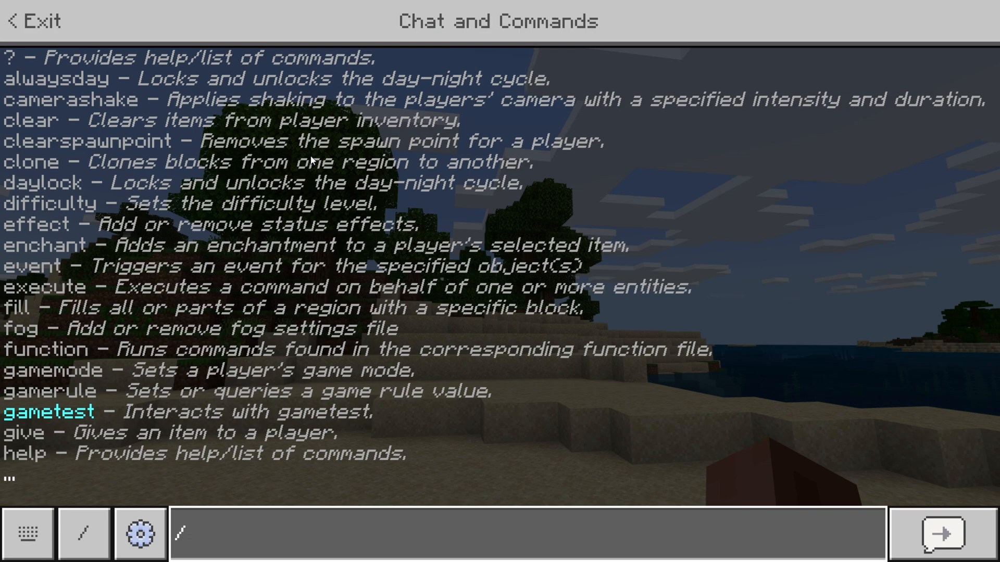
# - Send /gamemode c in chat to switch your own game mode to Creative
pyautogui.write('gamemode')
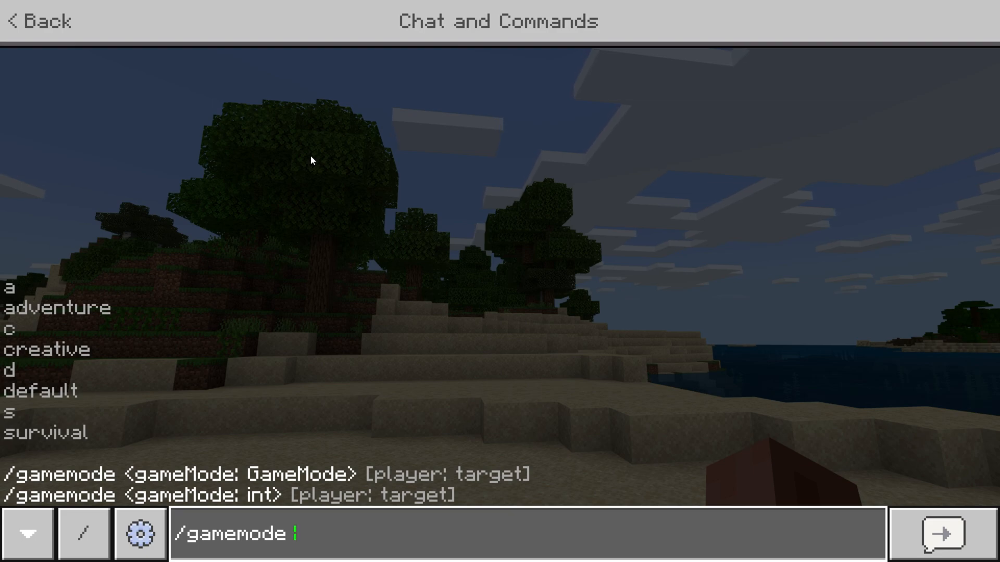
pyautogui.write('c')
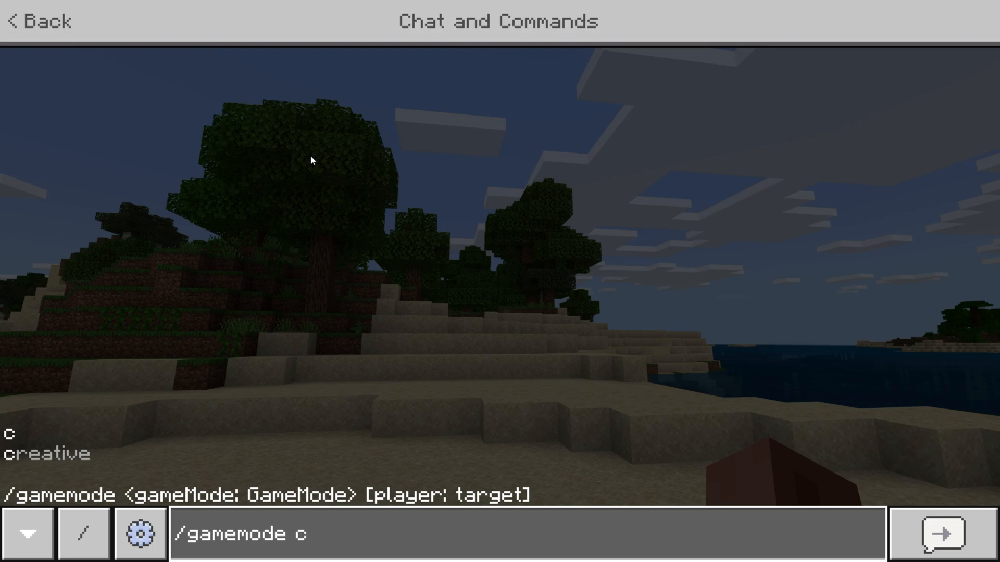
pyautogui.click(942, 533)
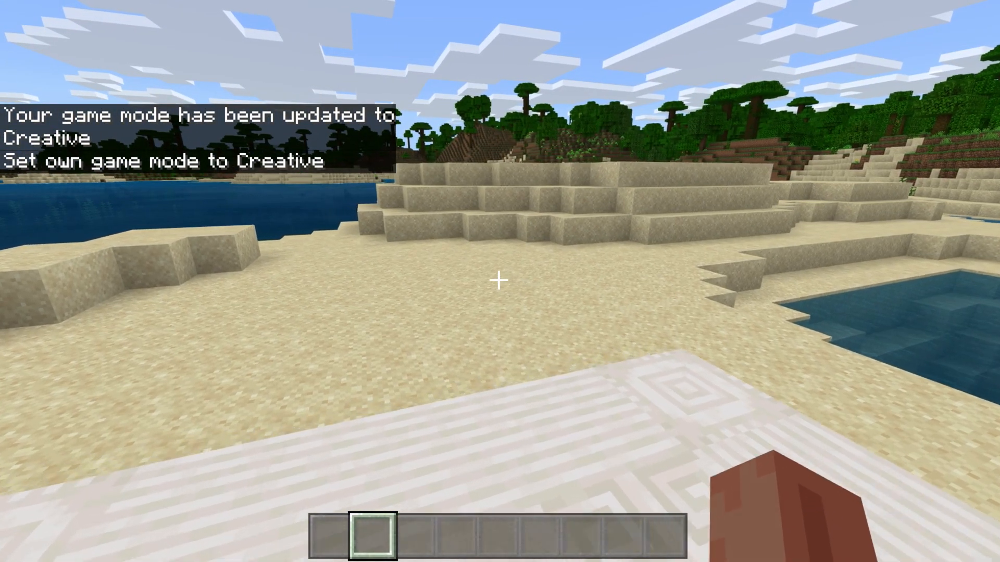
pyautogui.press('e')
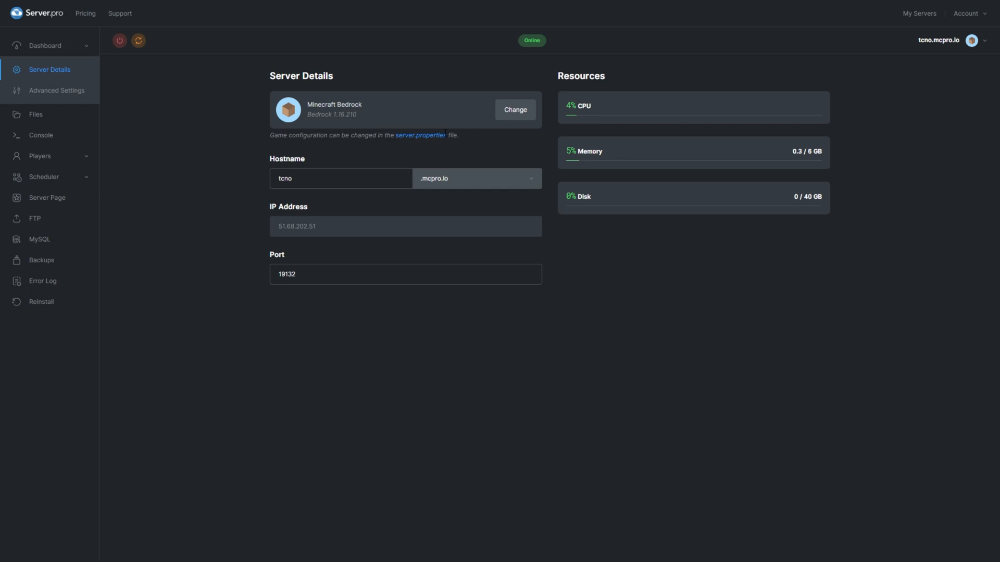
# - Bring up the server's command console with its startup log
pyautogui.click(42, 134)
pyautogui.write('g')
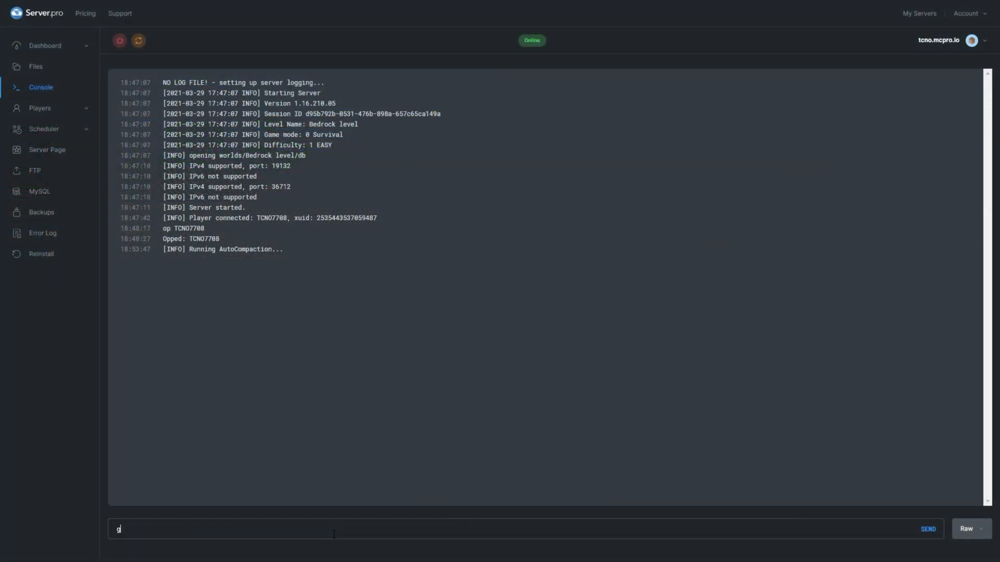
# - Run gamemode creative "TCNO7708" from the console to set that player to Creative
pyautogui.write('amemode')
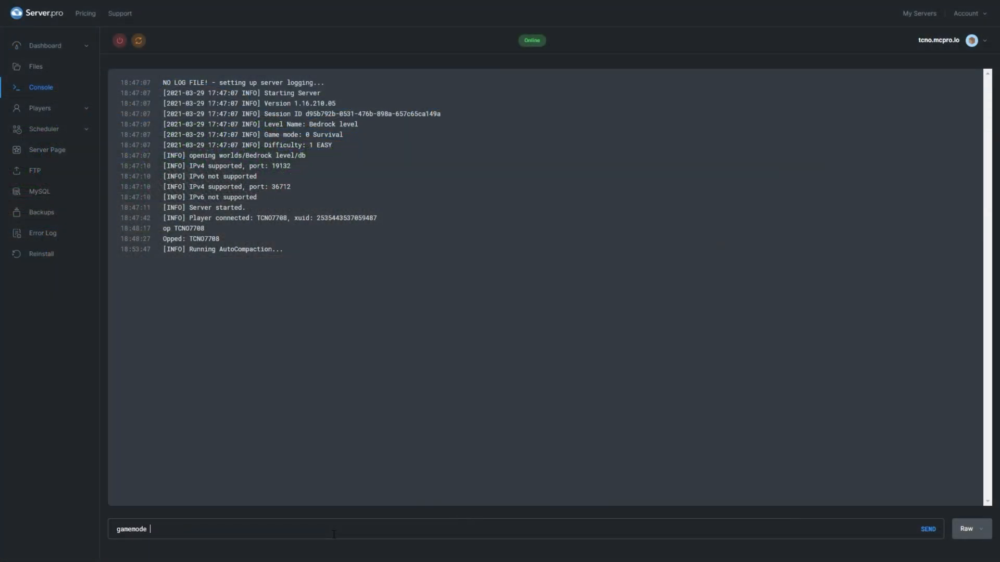
pyautogui.press('Backspace')
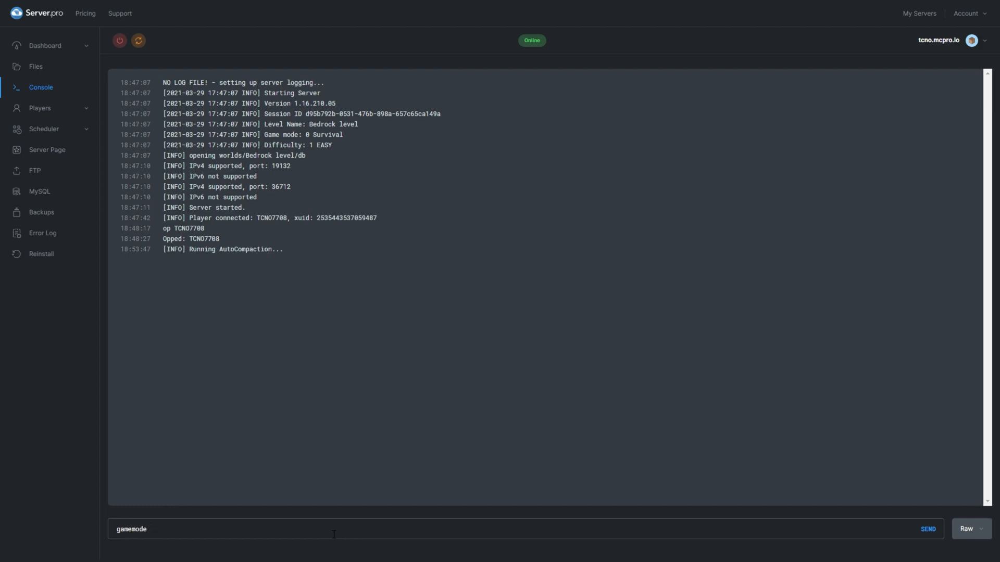
pyautogui.write('creative')
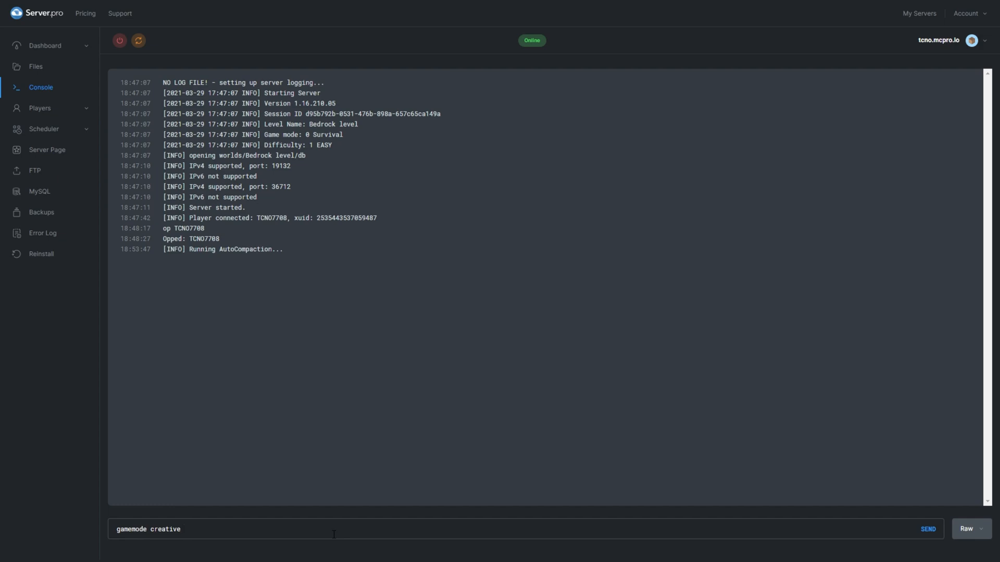
pyautogui.write('TCNO')
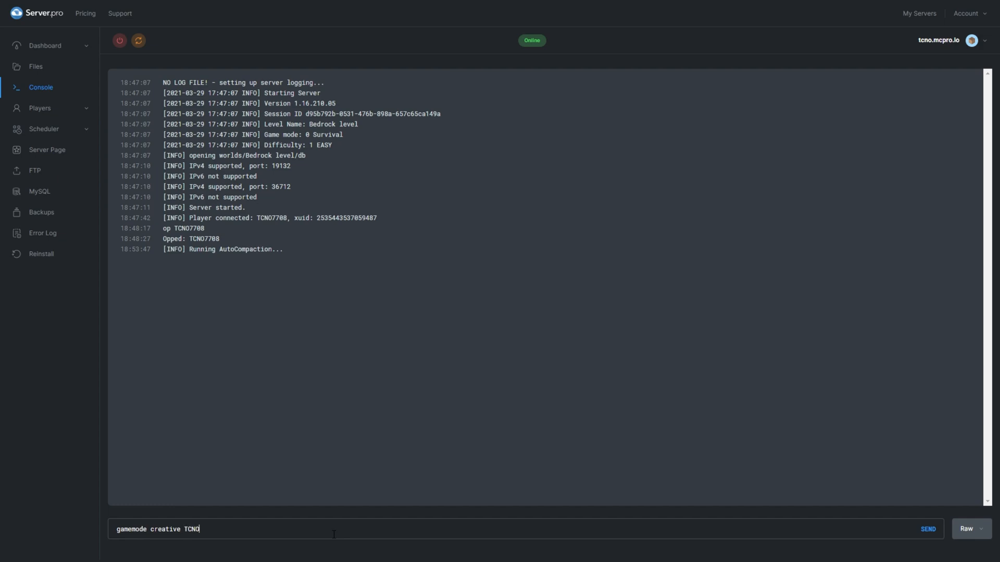
pyautogui.write('7708"')
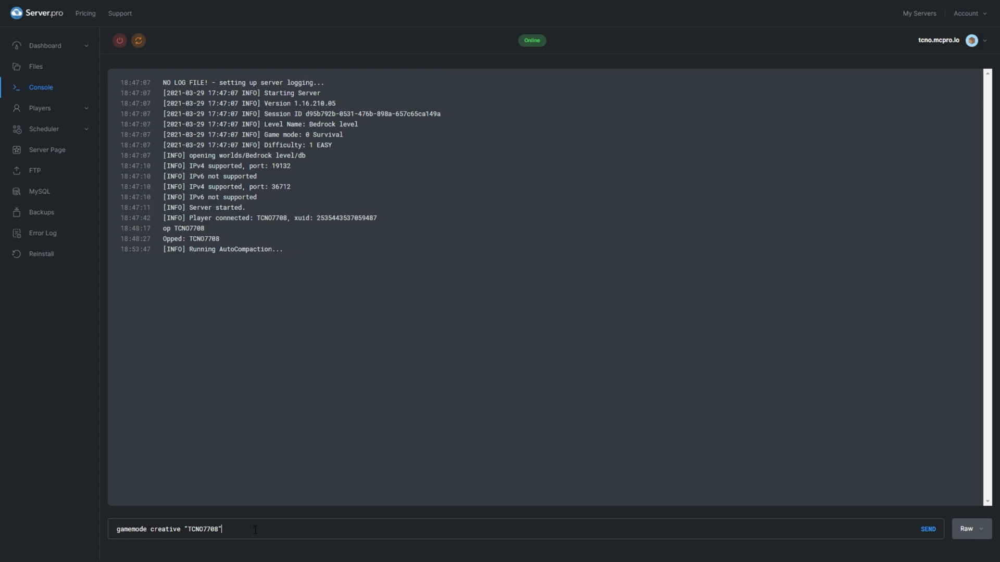
pyautogui.click(927, 529)
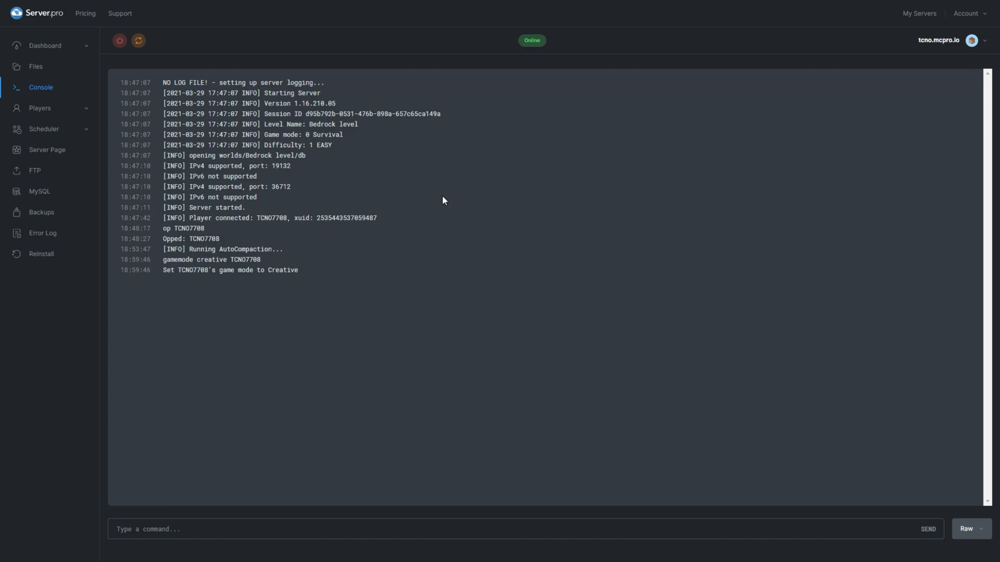
# - Go to the server's file list and locate server.properties
pyautogui.click(35, 67)
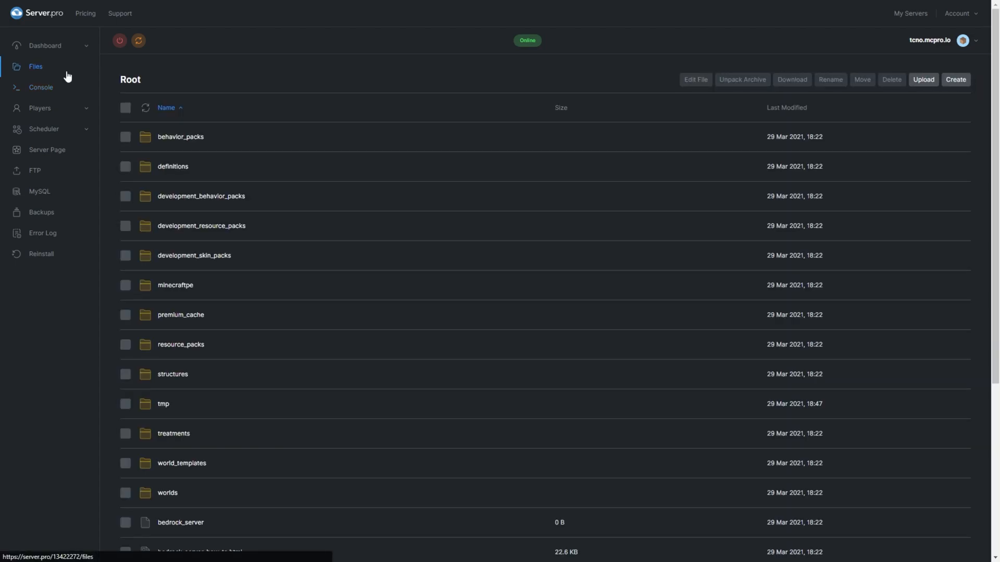
pyautogui.scroll(-3)
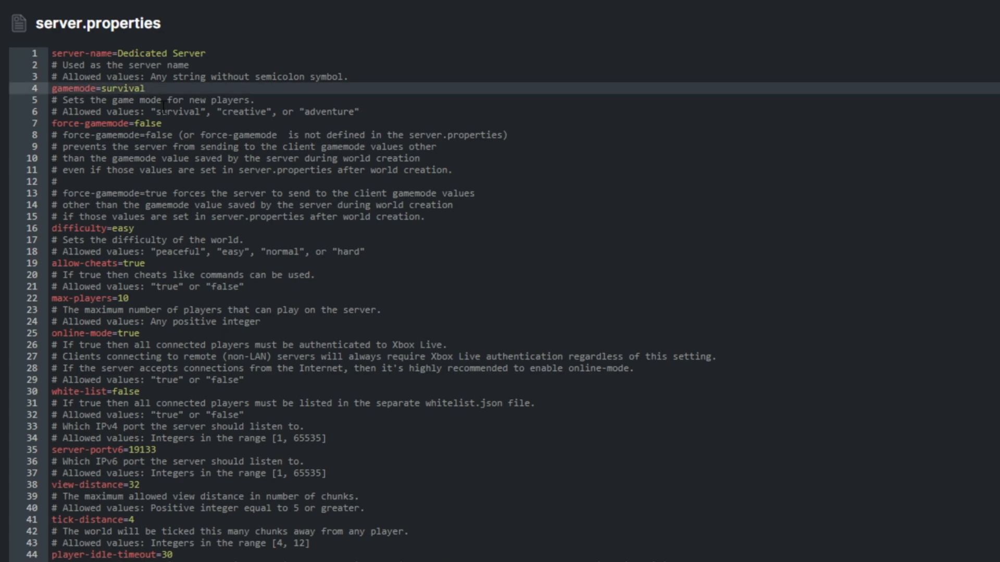
# - Change gamemode=survival to gamemode=creative on line 4, checking the force-gamemode setting
pyautogui.doubleClick(245, 111)
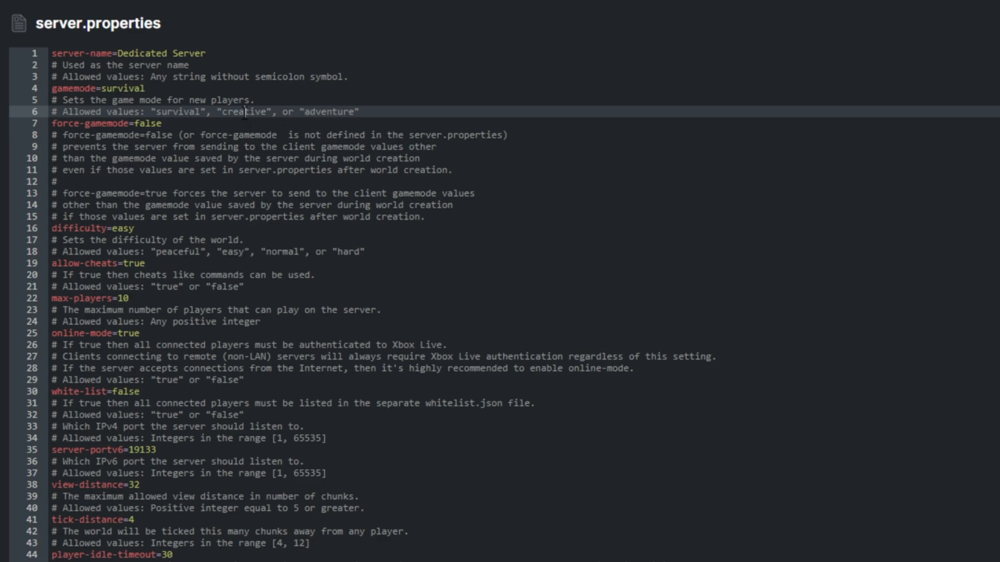
pyautogui.doubleClick(241, 113)
pyautogui.write('creative')
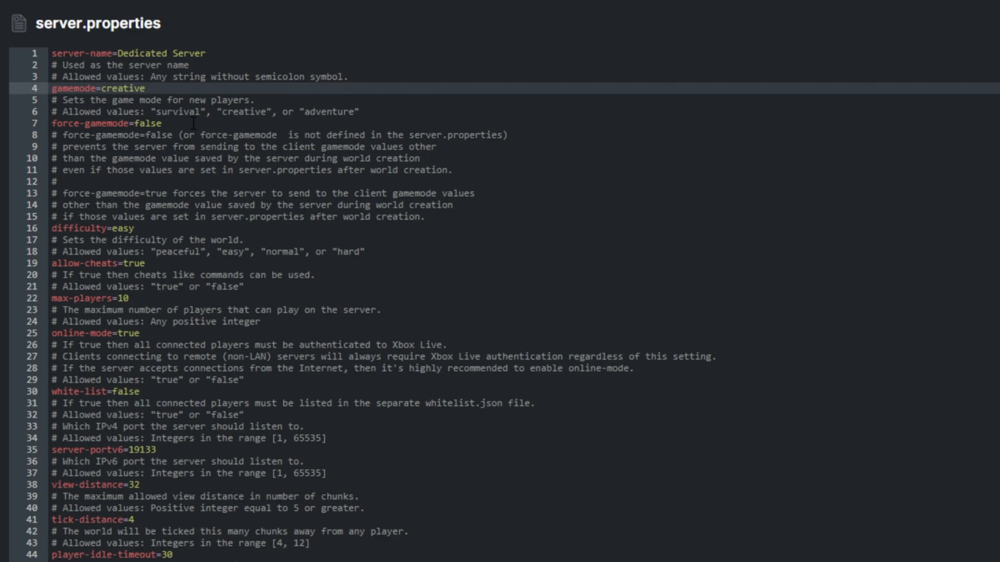
pyautogui.click(144, 87)
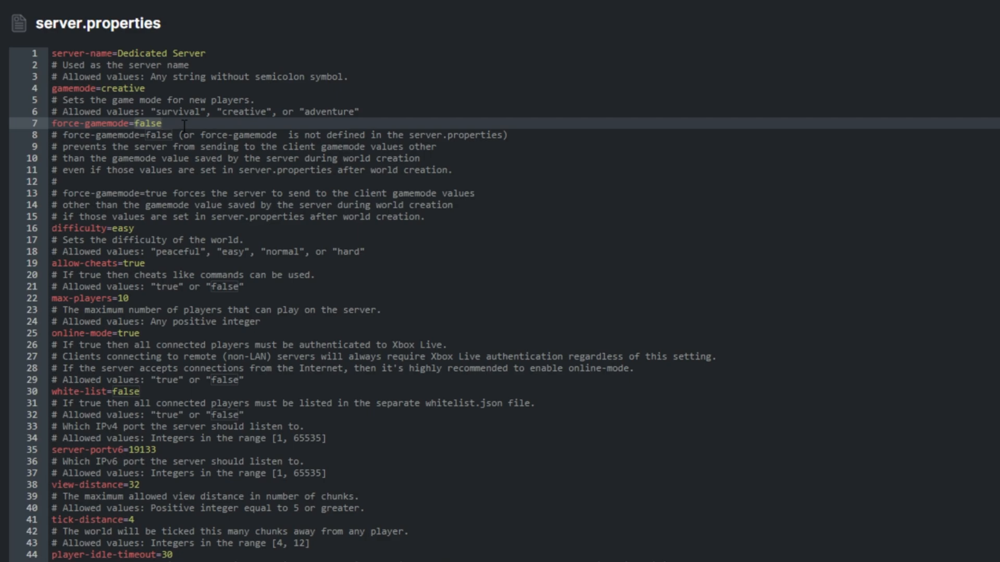
pyautogui.scroll(-3)
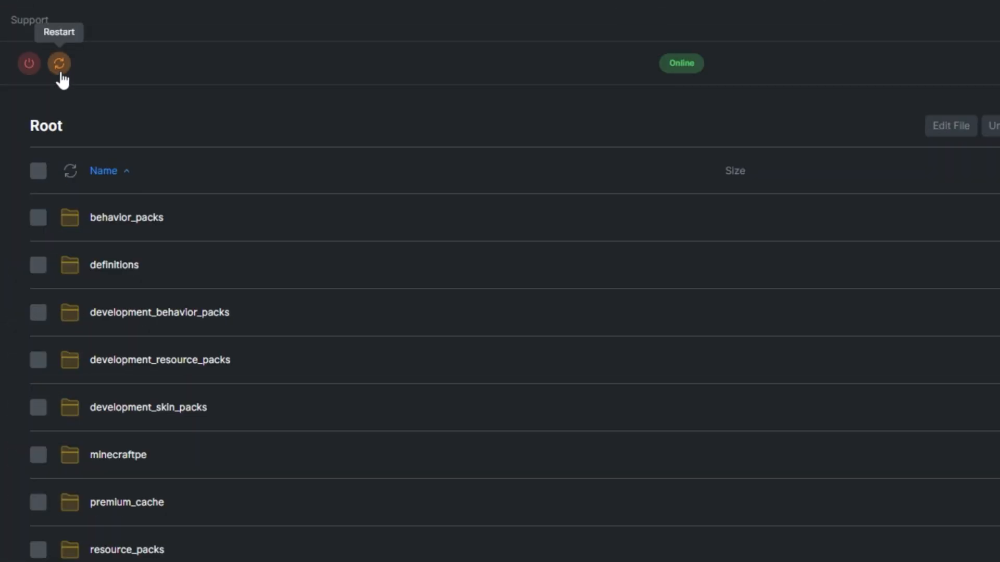
# - Restart the server so the creative default game mode takes effect
pyautogui.click(59, 63)
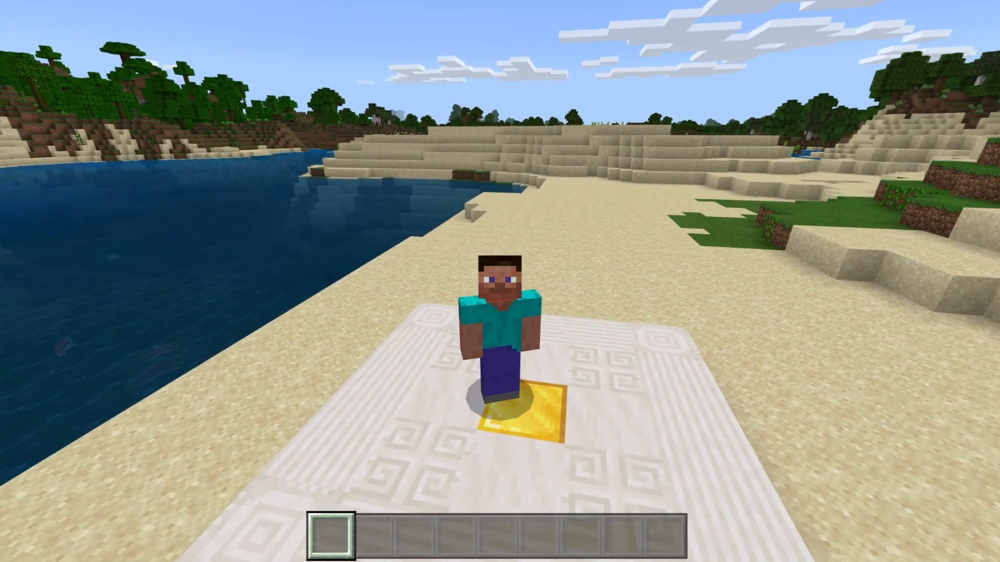